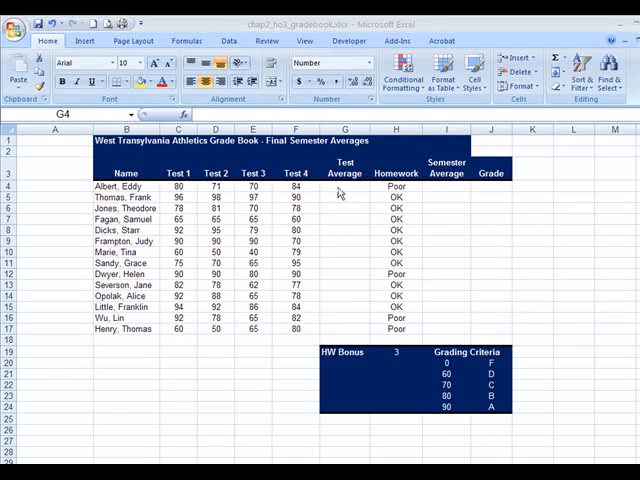
# Step: Average the first student's four test scores into the test average cell G4
pyautogui.click(344, 186)
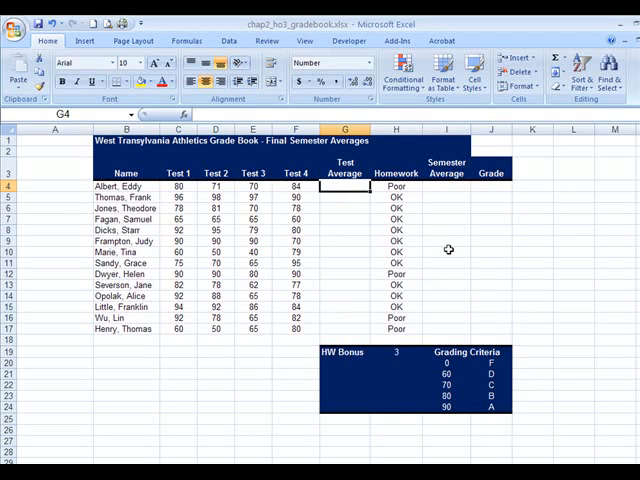
pyautogui.moveTo(372, 216)
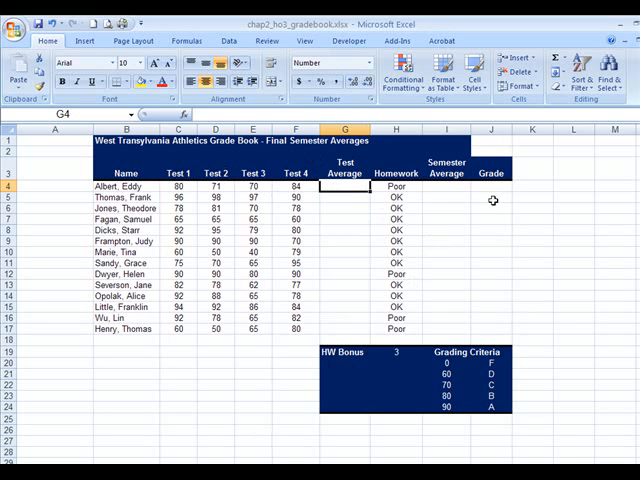
pyautogui.click(560, 62)
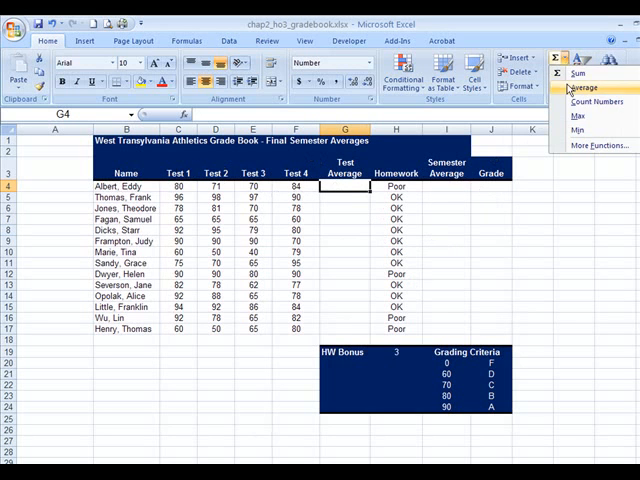
pyautogui.click(584, 88)
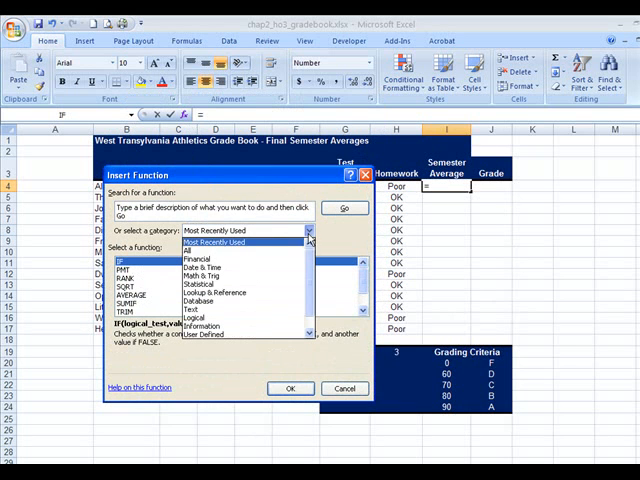
# Step: Switch the Insert Function category to Logical to reach the IF function
pyautogui.click(198, 284)
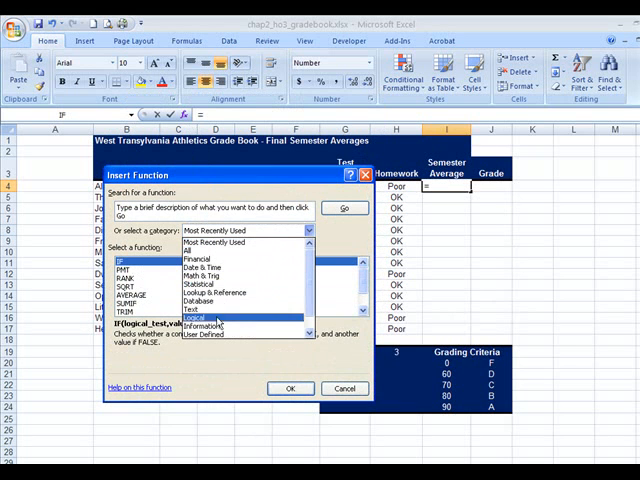
pyautogui.click(290, 388)
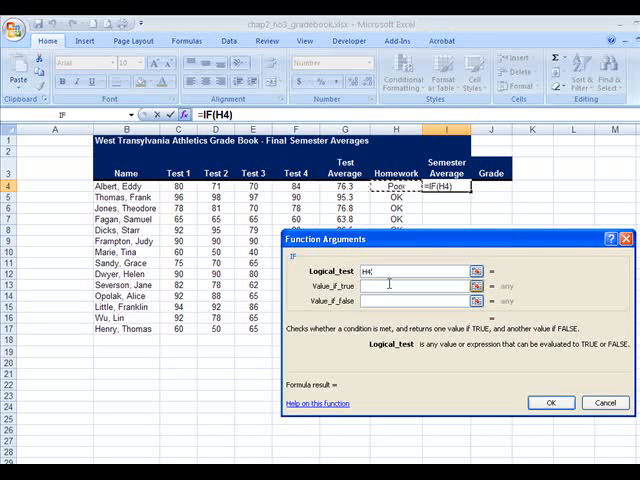
# Step: Enter IF arguments H4="ok", G4+H19 bonus and G4, confirming the semester average formula
pyautogui.write('=')
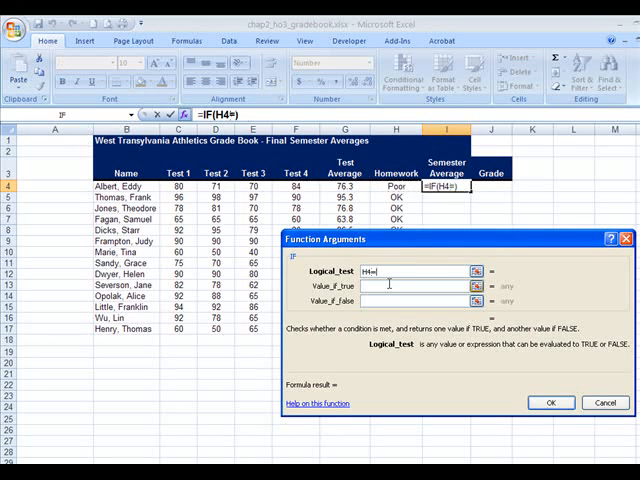
pyautogui.write('"ok')
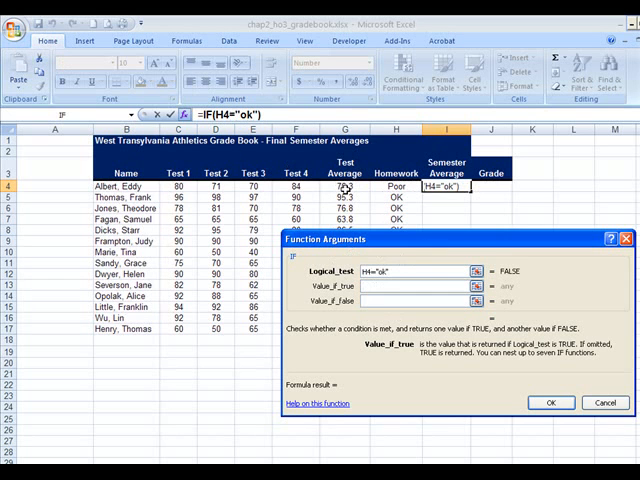
pyautogui.write('G4')
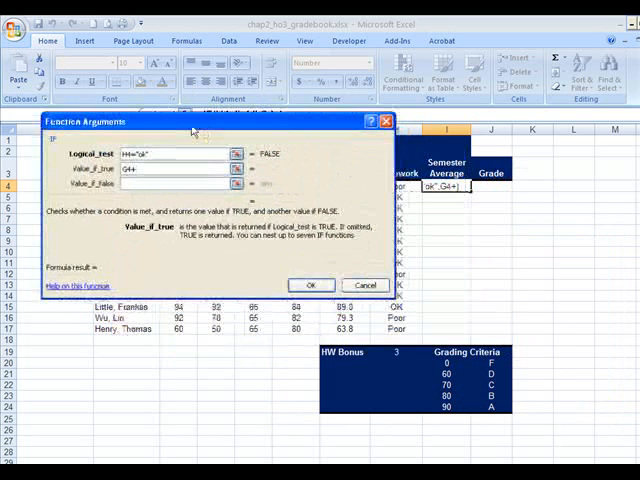
pyautogui.write('+H19')
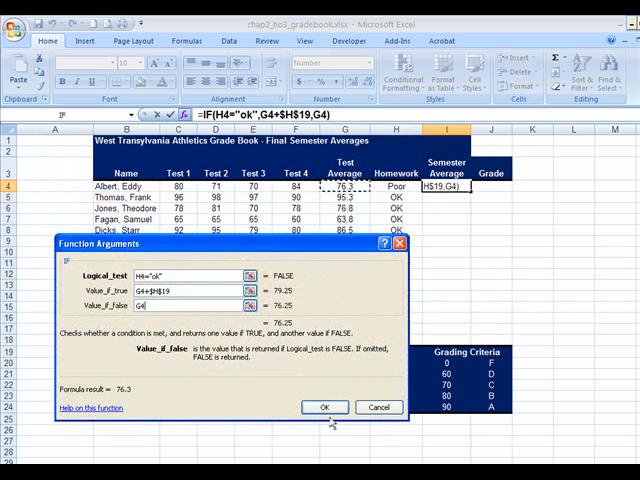
pyautogui.click(324, 408)
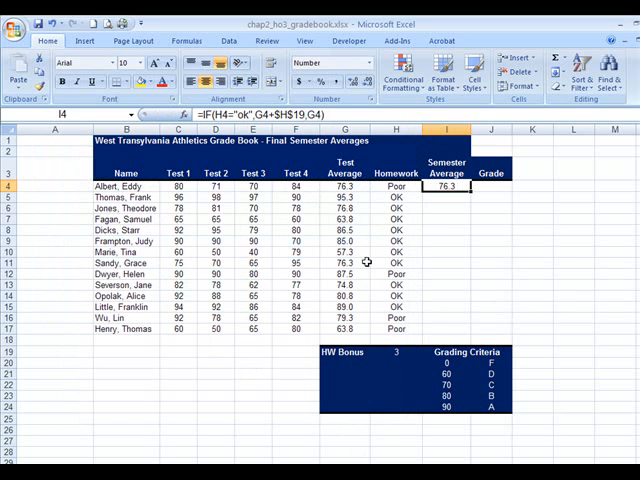
# Step: Fill the semester average IF formula from I4 down to I17 and check the copies
pyautogui.moveTo(464, 188); pyautogui.dragTo(464, 328)
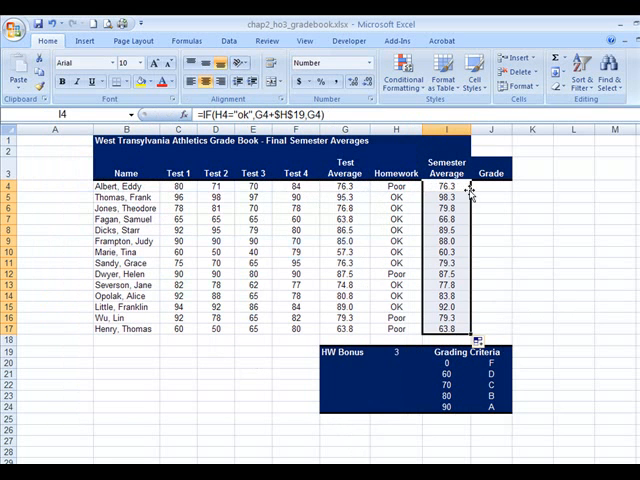
pyautogui.click(446, 328)
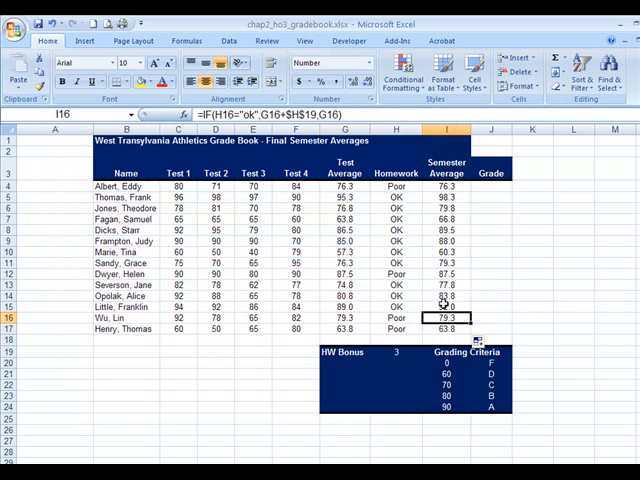
pyautogui.click(448, 304)
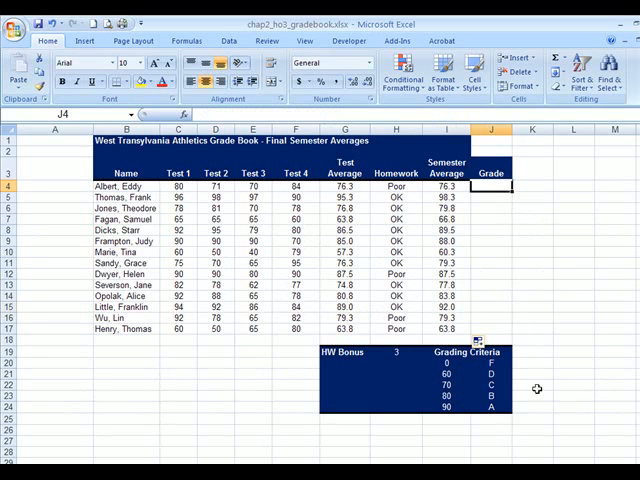
pyautogui.moveTo(536, 372)
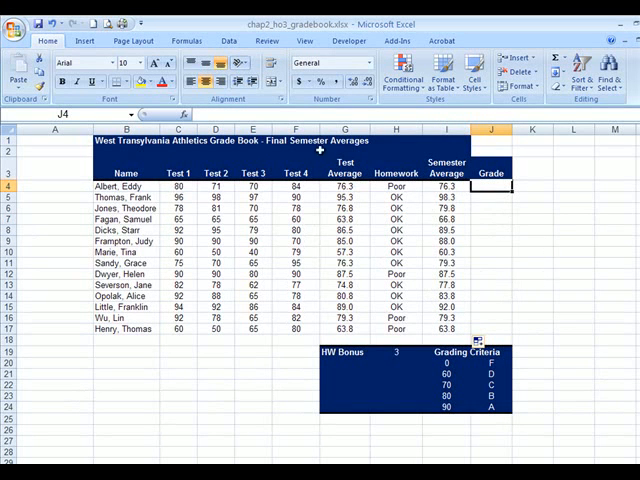
# Step: Pick VLOOKUP from the Lookup & Reference category for the first student's grade in J4
pyautogui.click(186, 114)
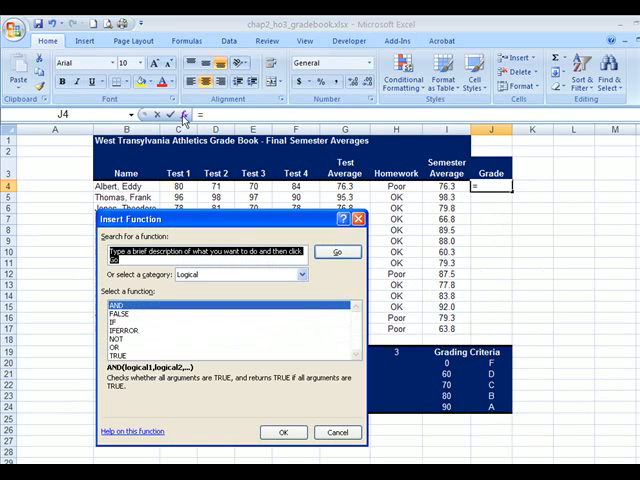
pyautogui.click(300, 274)
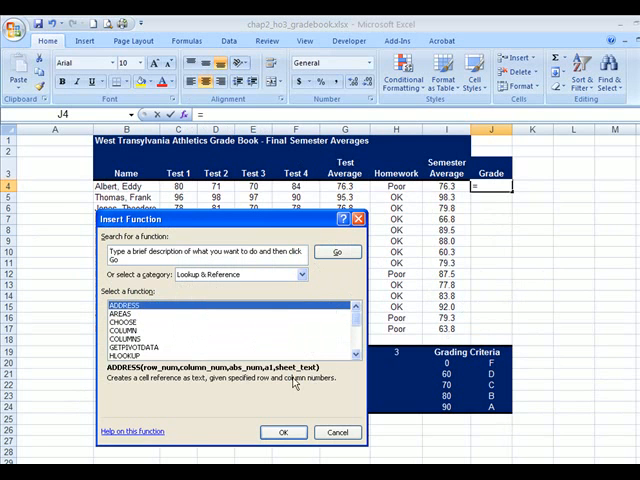
pyautogui.scroll(-3)
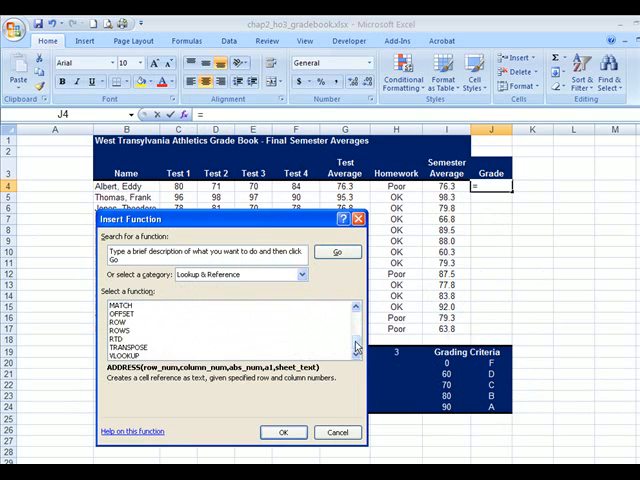
pyautogui.click(284, 432)
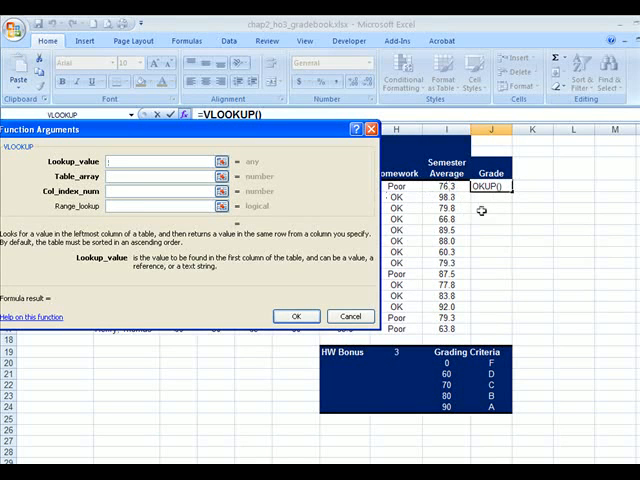
# Step: Set the VLOOKUP lookup value to the first student's semester average I4
pyautogui.click(452, 188)
pyautogui.write('$I$20:$J$24')
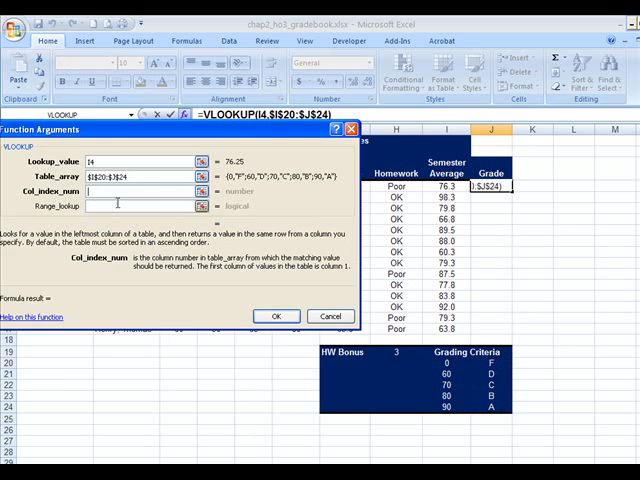
pyautogui.moveTo(524, 388)
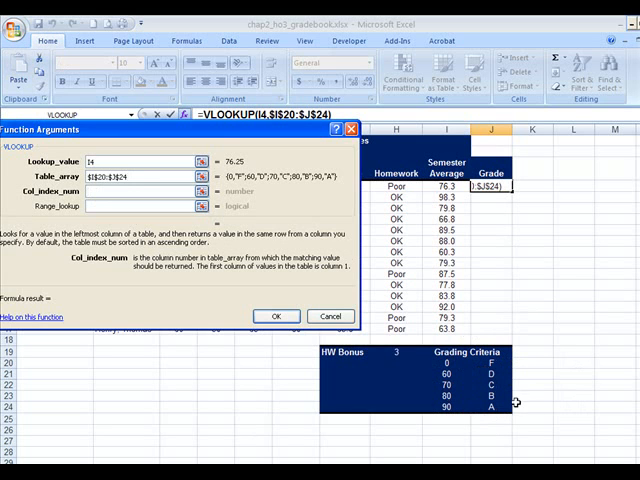
pyautogui.moveTo(580, 390)
pyautogui.write('2')
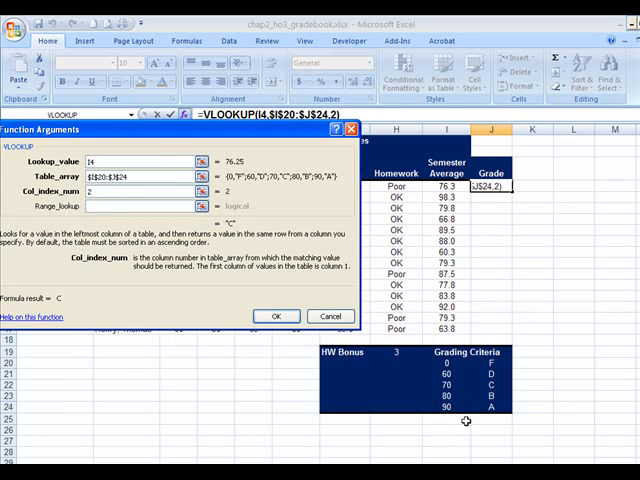
pyautogui.moveTo(416, 372)
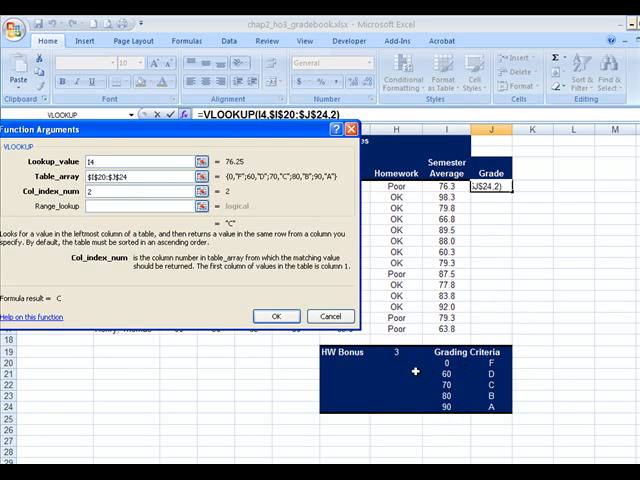
pyautogui.moveTo(24, 300)
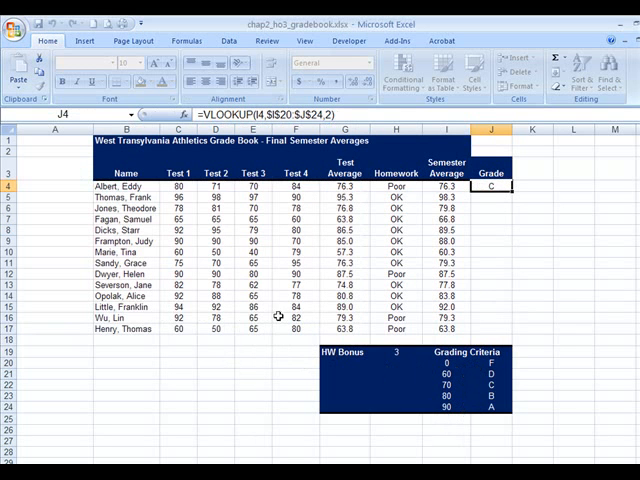
# Step: Fill the letter grade VLOOKUP from J4 down to J17 and check the copies
pyautogui.moveTo(492, 186); pyautogui.dragTo(492, 338)
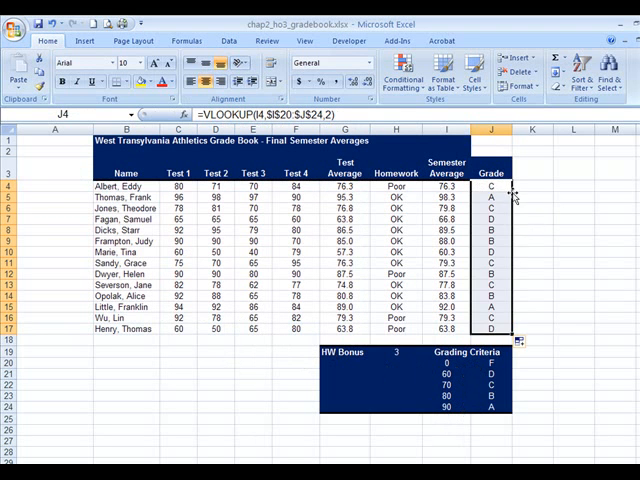
pyautogui.click(488, 196)
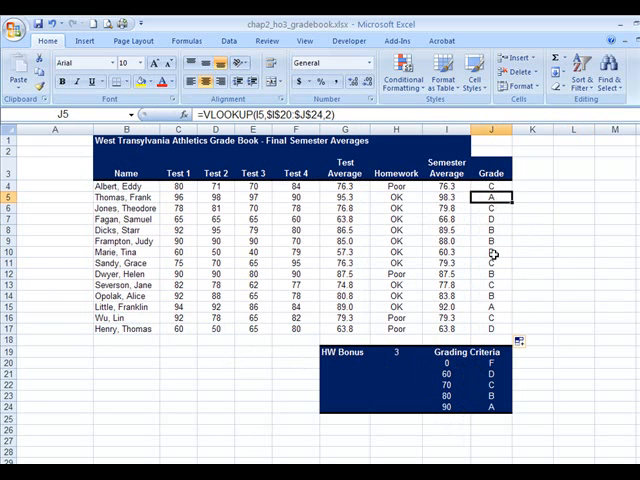
pyautogui.click(492, 306)
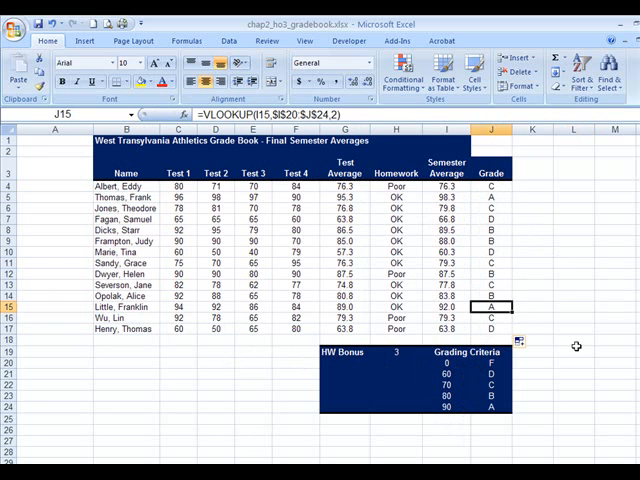
pyautogui.click(572, 284)
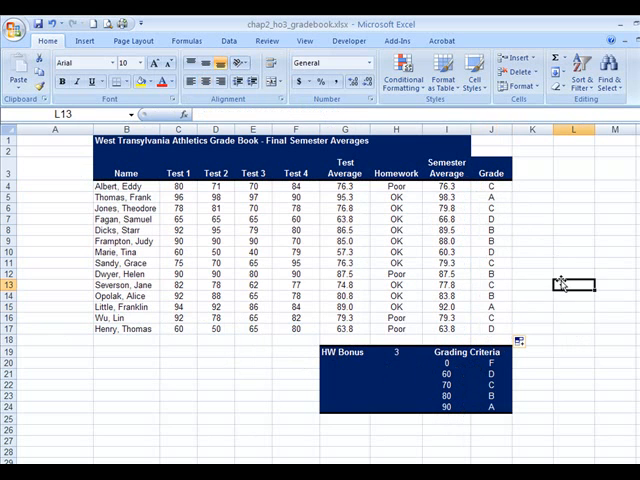